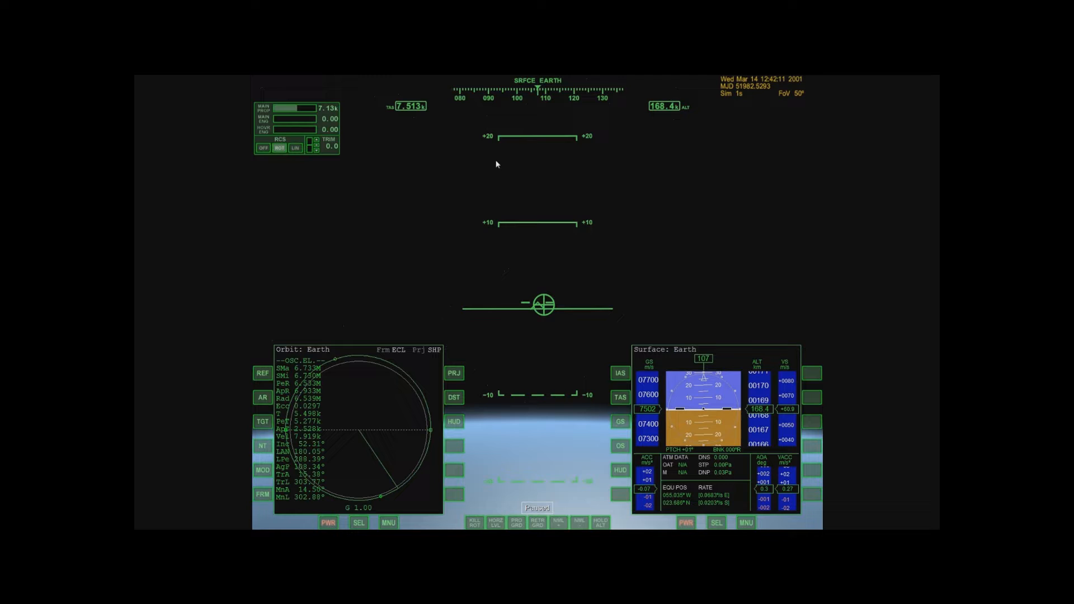
pyautogui.moveTo(271, 161)
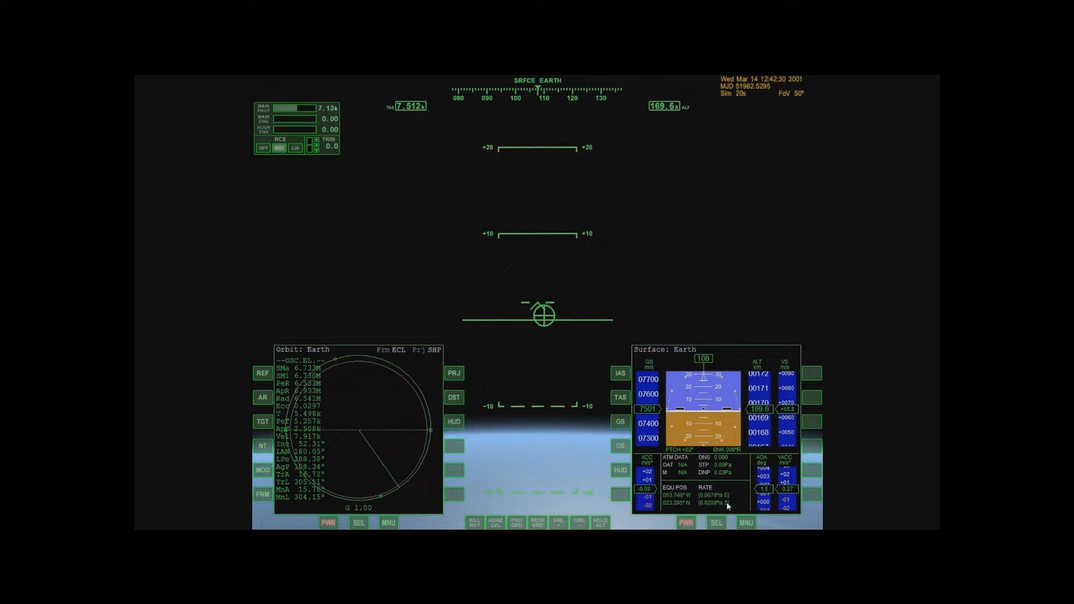
# Step: Switch the right MFD to Transfer mode, show the HTO orbit, and begin targeting the Moon
pyautogui.click(716, 523)
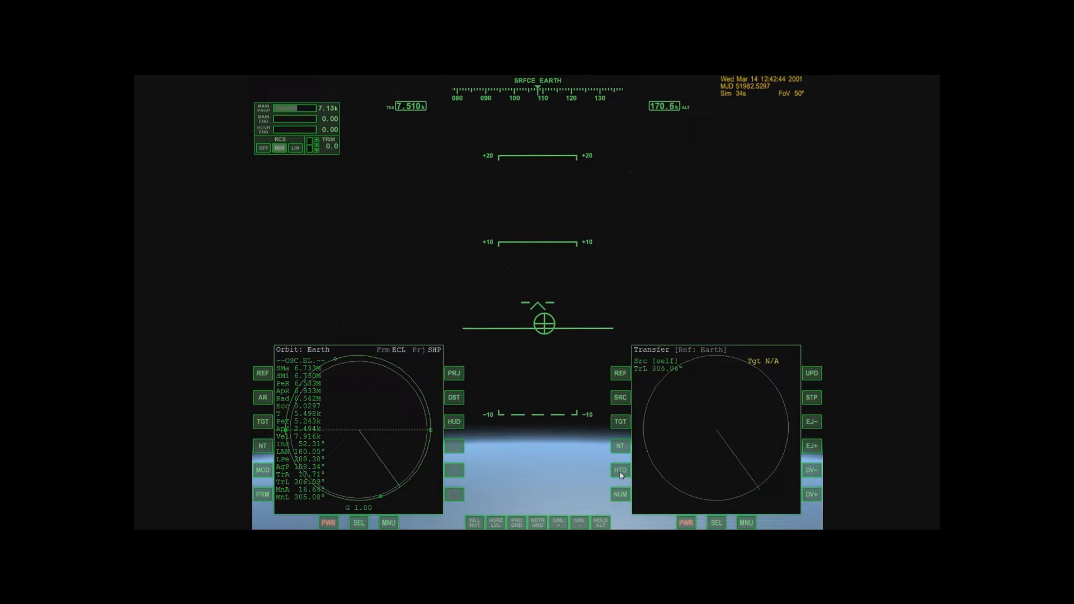
pyautogui.click(619, 469)
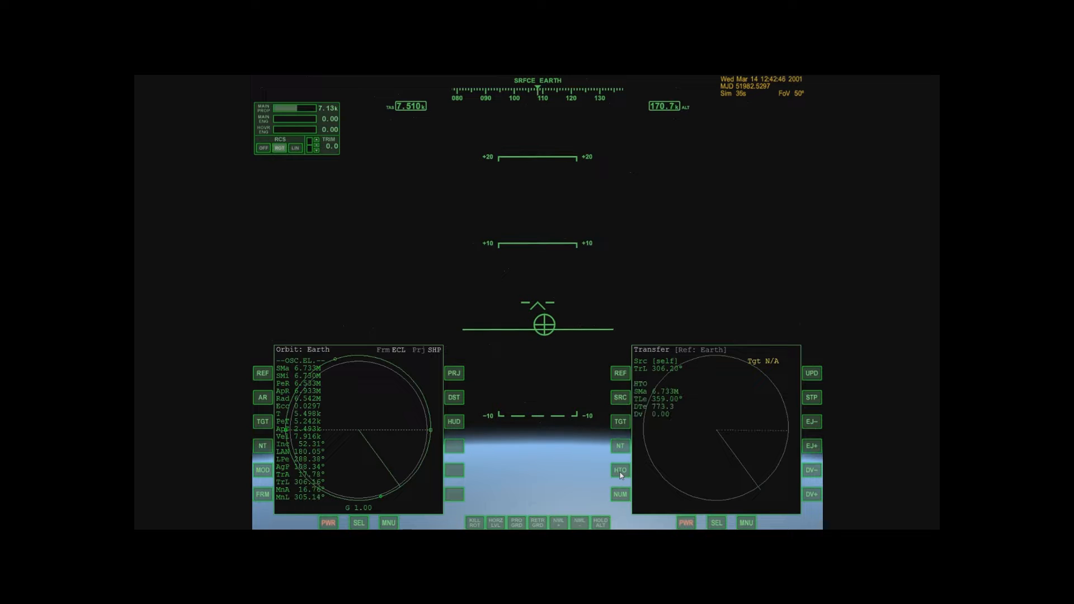
pyautogui.click(619, 421)
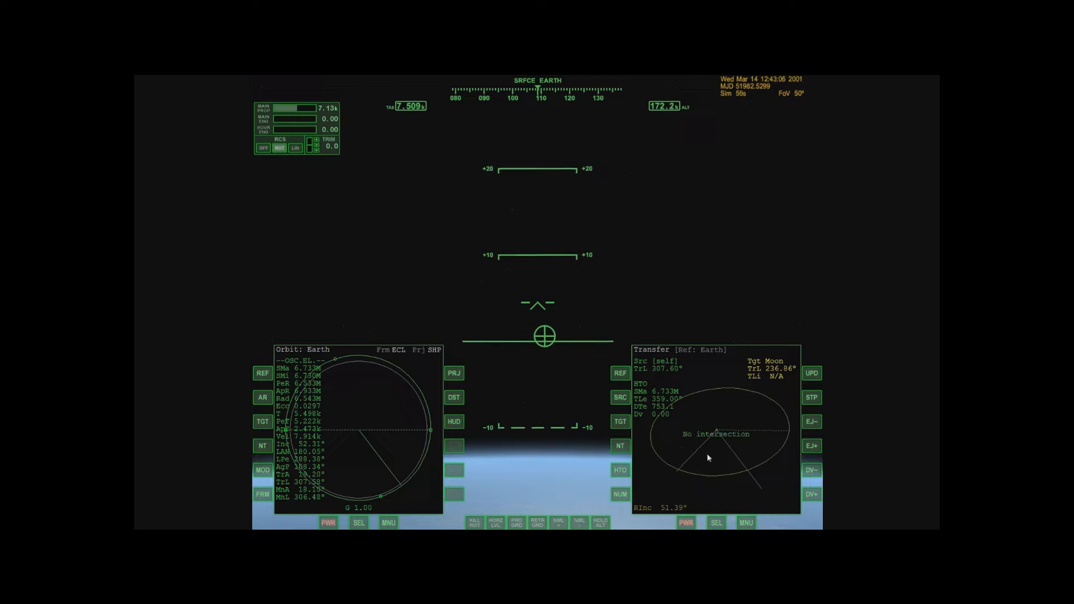
pyautogui.moveTo(760, 408)
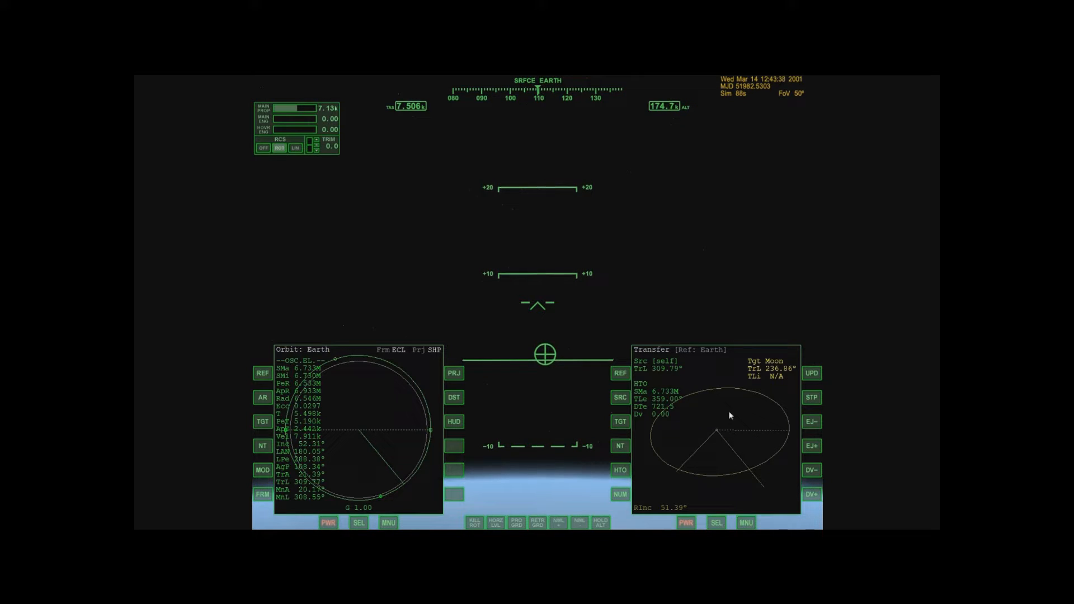
pyautogui.click(357, 522)
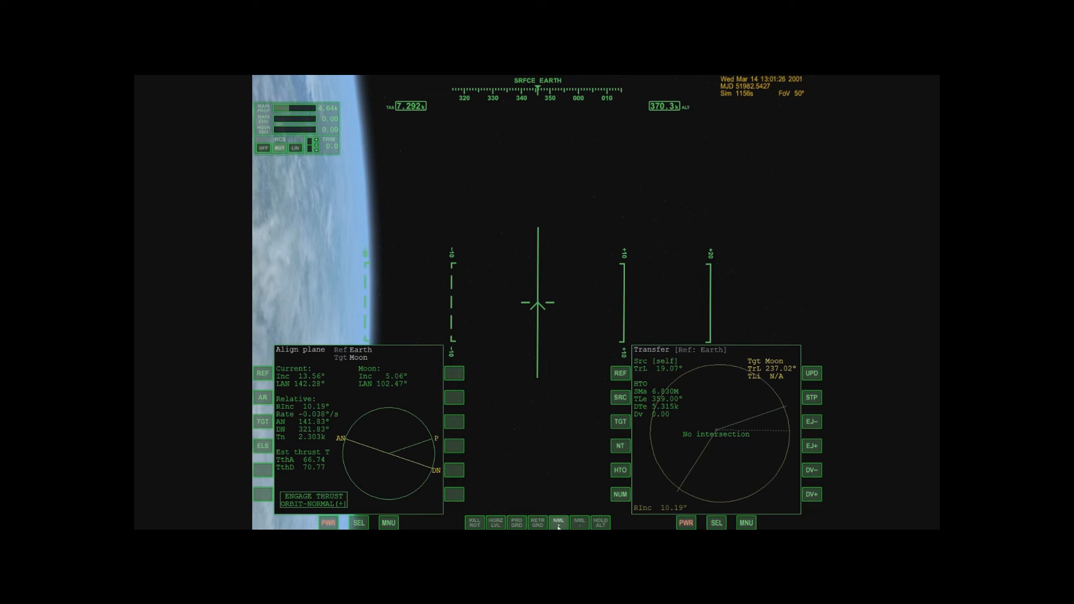
# Step: Hold the Delta Glider orbit-normal-minus and start the main engine burn near the node
pyautogui.click(558, 522)
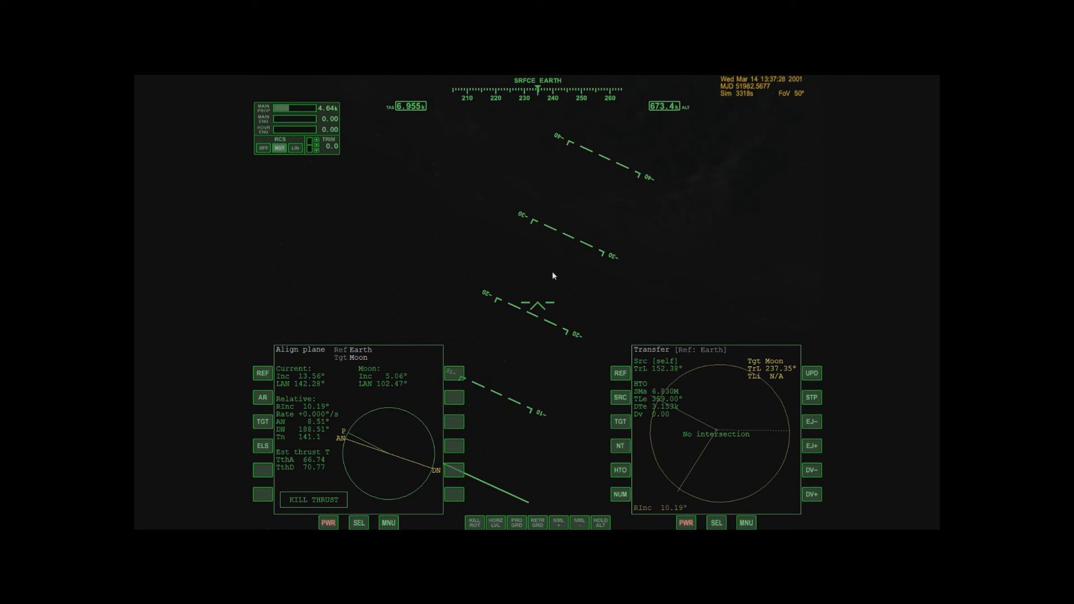
pyautogui.click(312, 500)
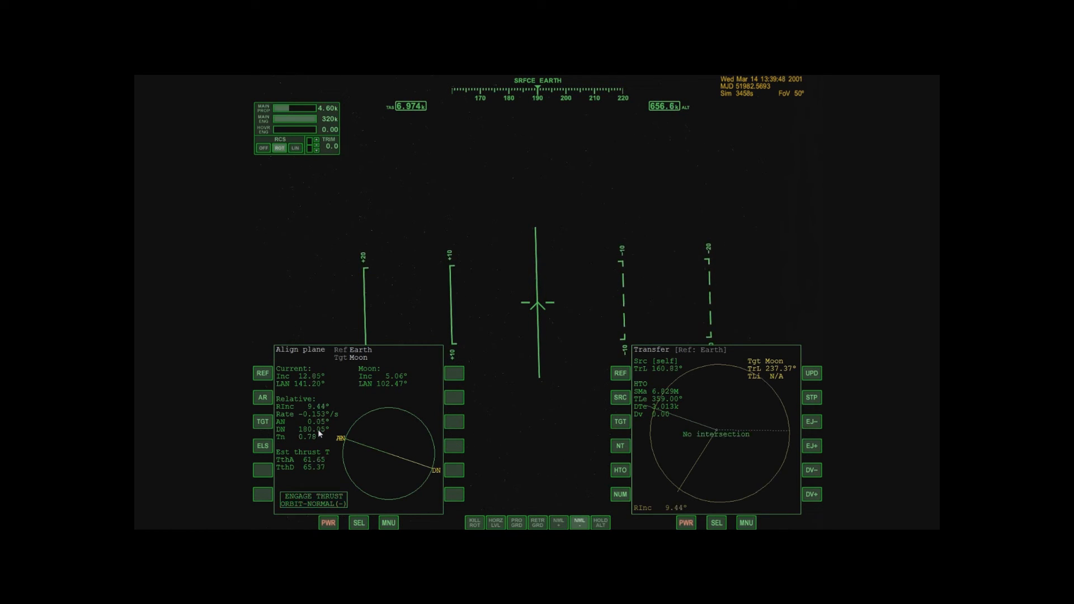
pyautogui.click(312, 500)
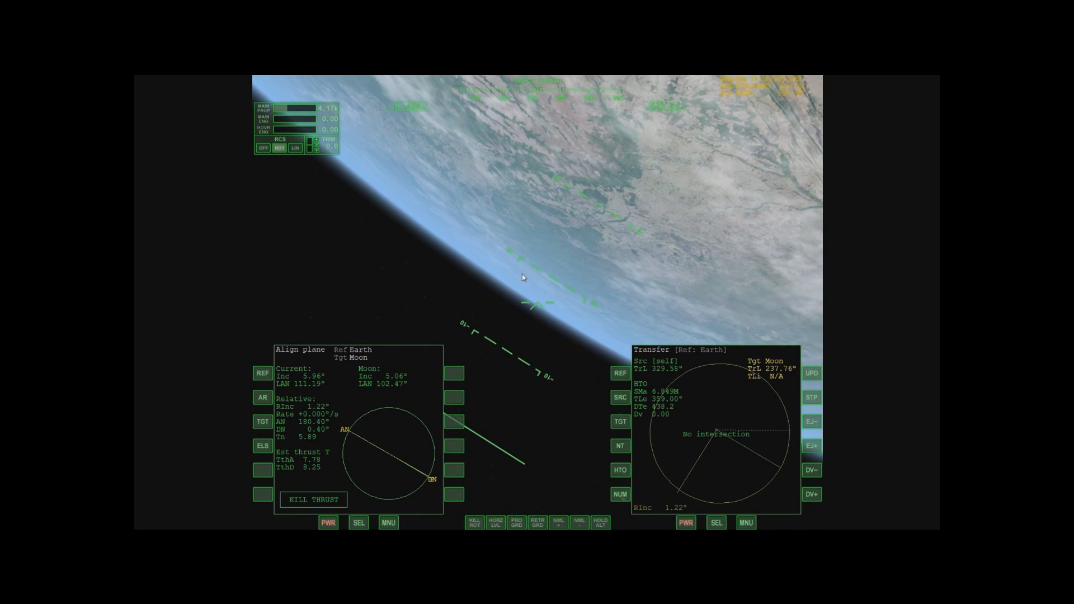
# Step: Shut down the engine with relative inclination to the Moon at 1.22°
pyautogui.click(312, 500)
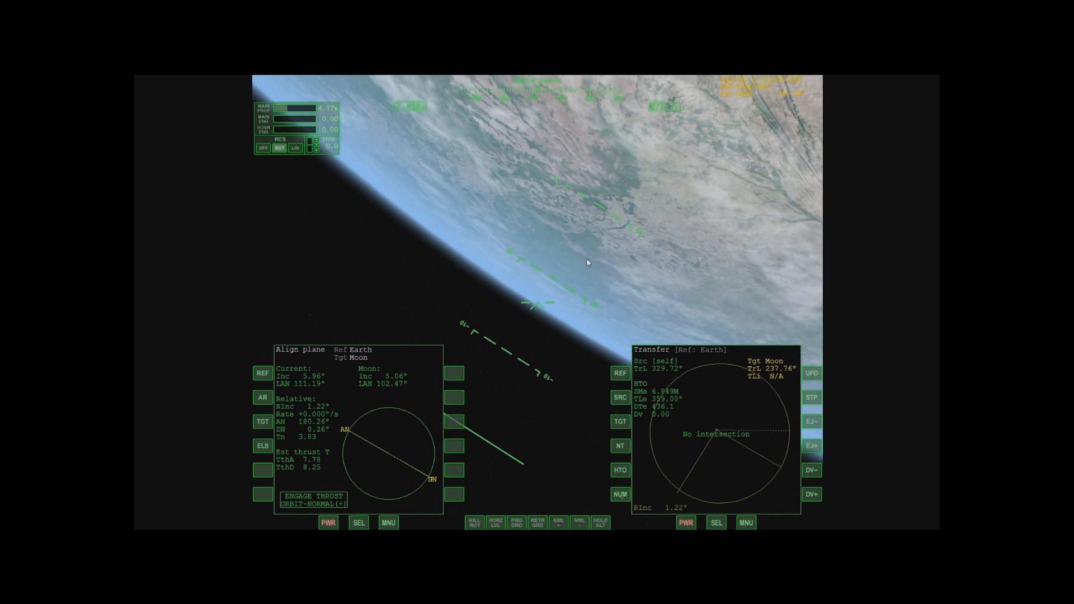
# Step: Burn orbit-normal-plus at the node and cut thrust at 0.04° relative inclination
pyautogui.click(558, 521)
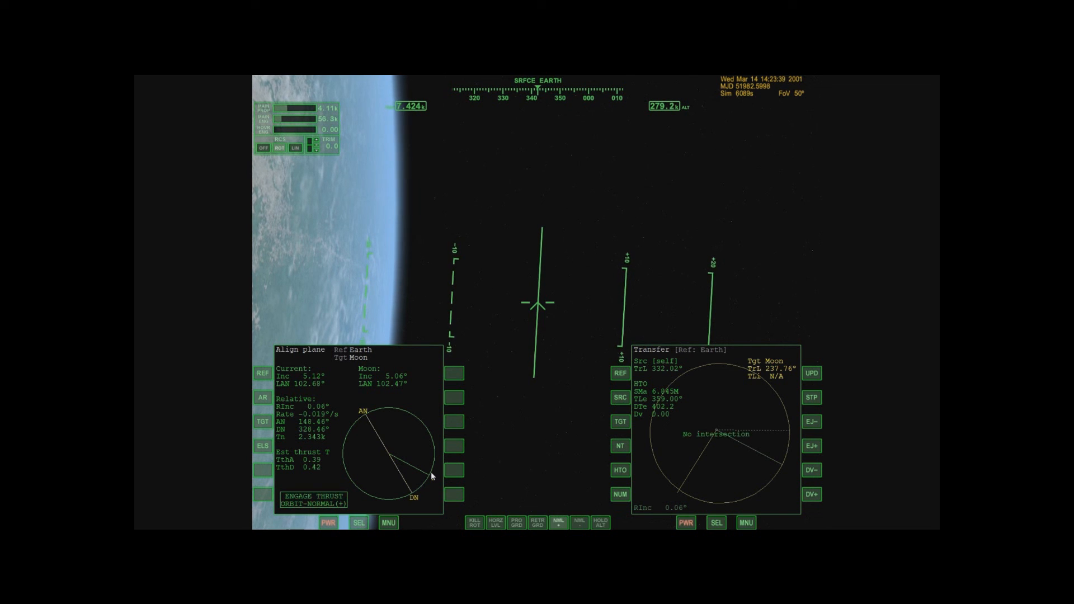
pyautogui.click(311, 500)
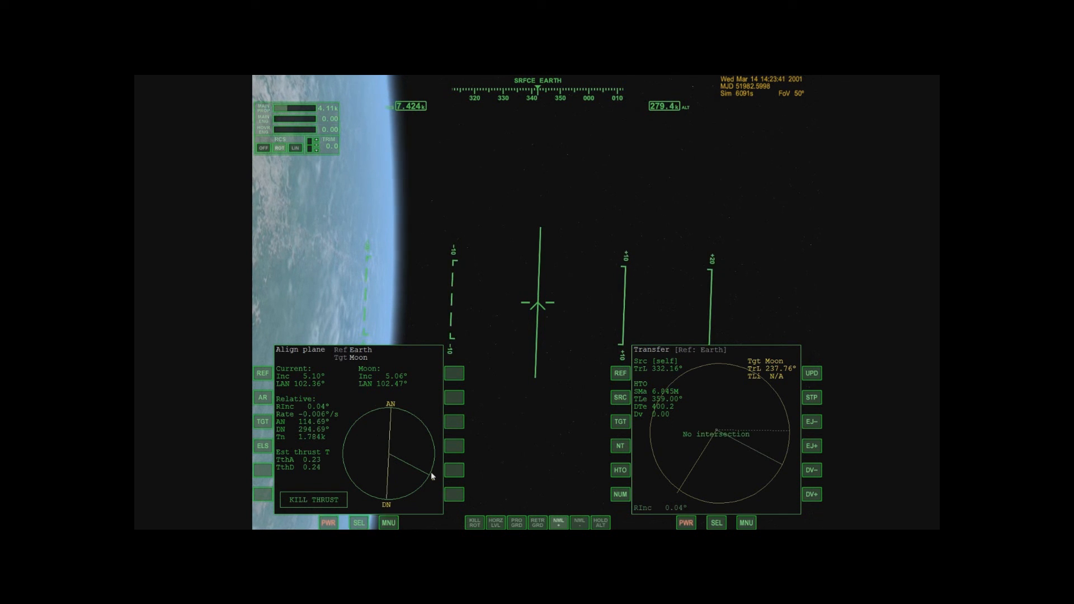